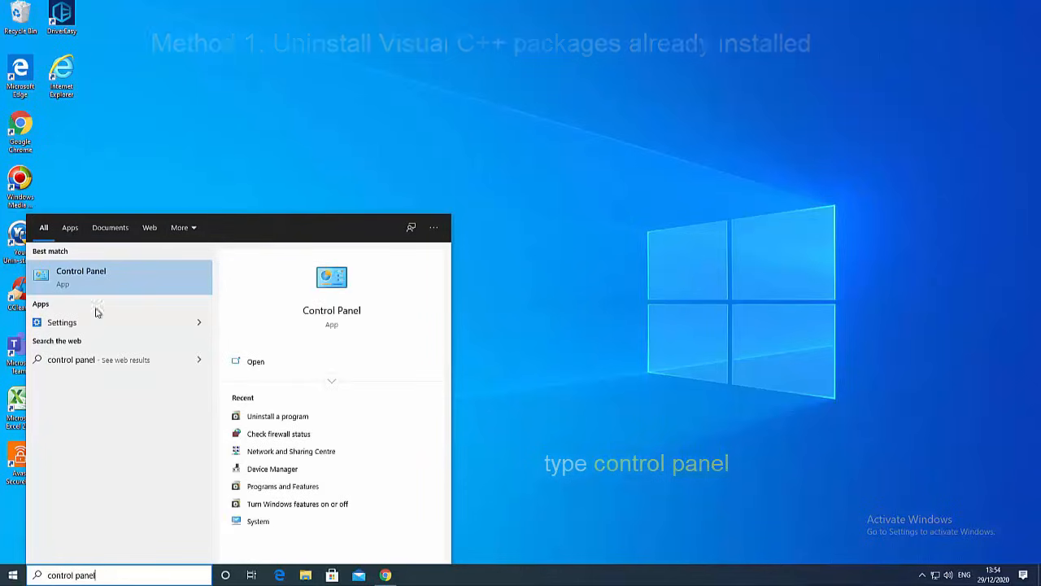
Launch Control Panel from the Start search results
left_click(82, 277)
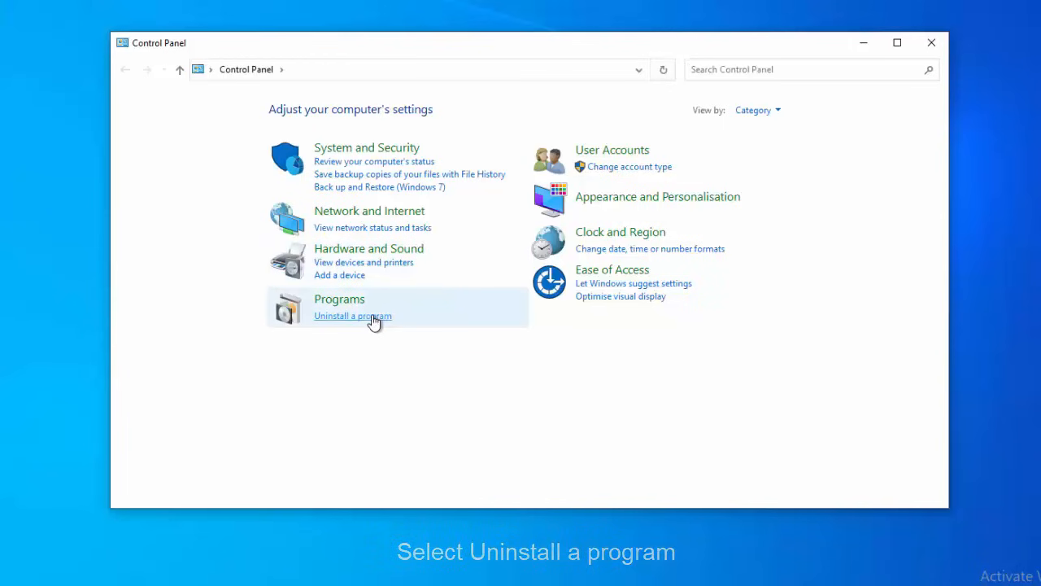
Remove Microsoft Visual C++ 2010 x86 Redistributable from the installed programs list, allowing UAC
left_click(353, 316)
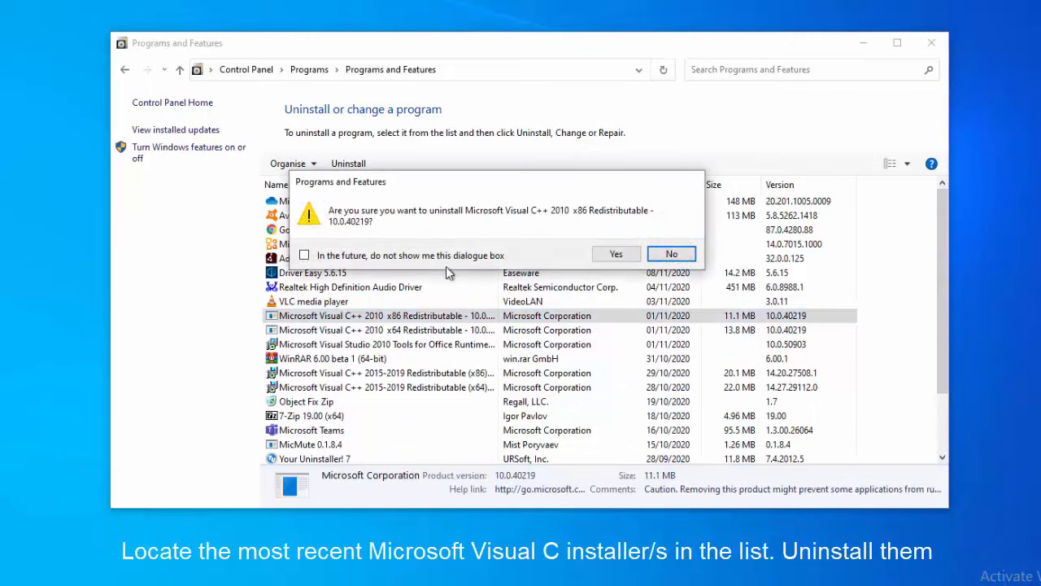
left_click(615, 254)
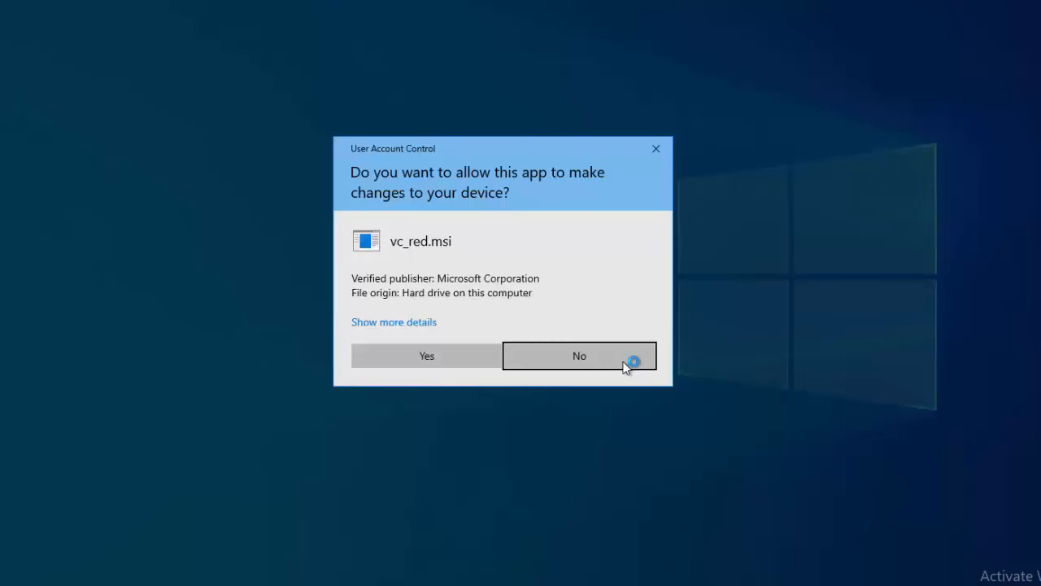
left_click(580, 355)
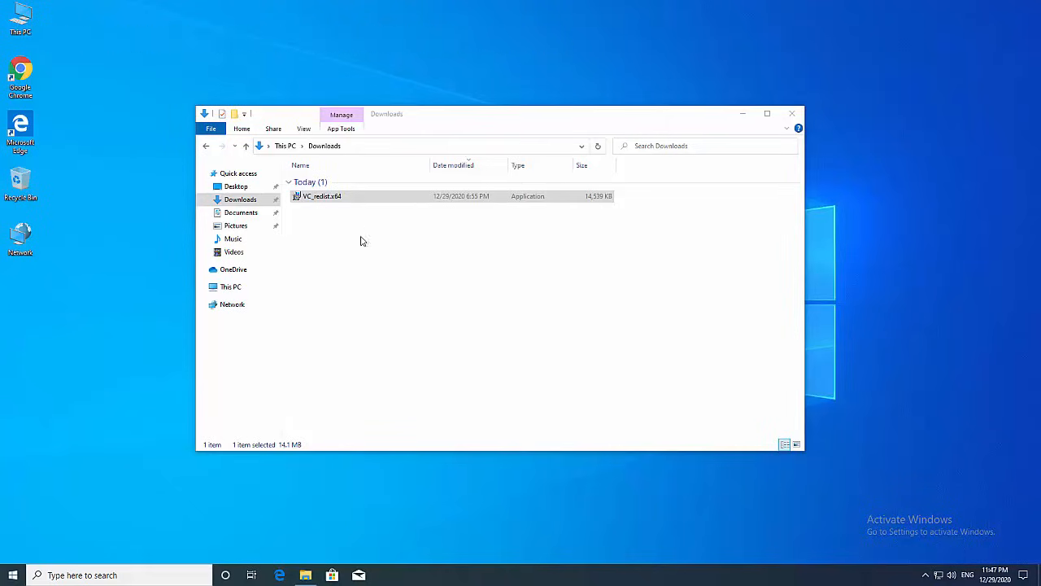
Start an elevated Command Prompt via the 'cmd' search, accepting the UAC prompt
type("cmd")
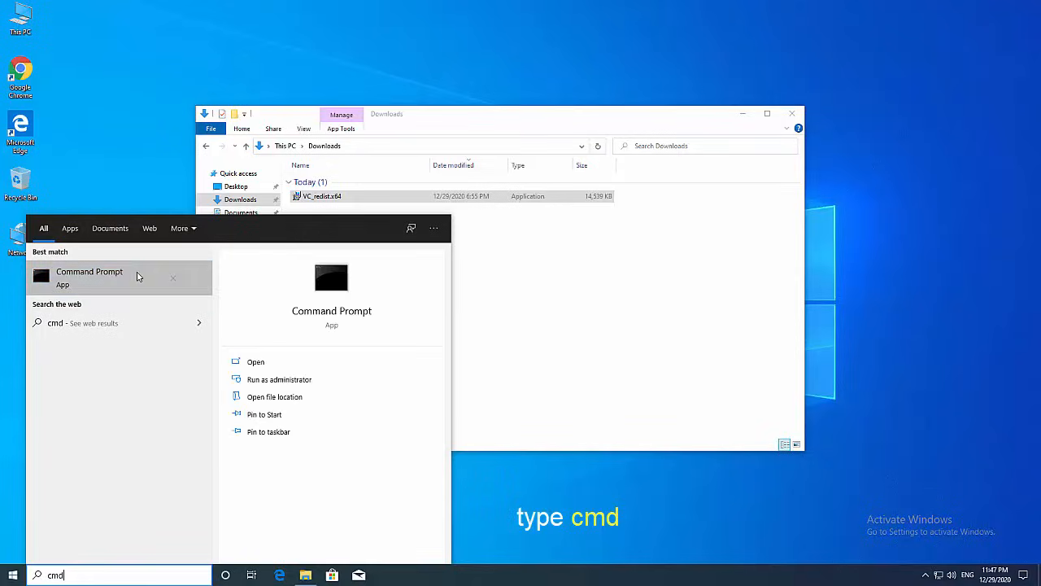
mouse_move(170, 289)
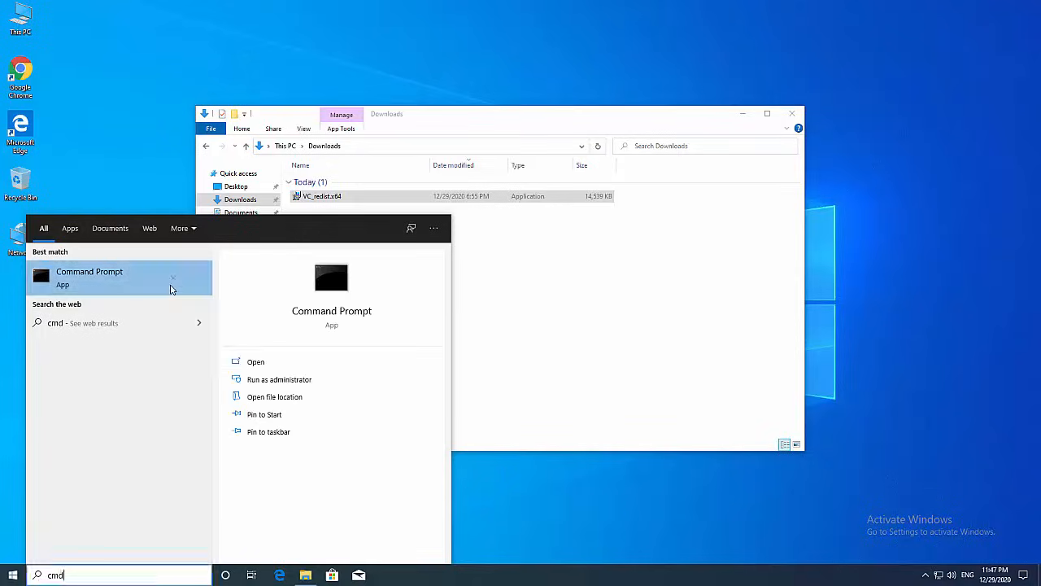
left_click(280, 379)
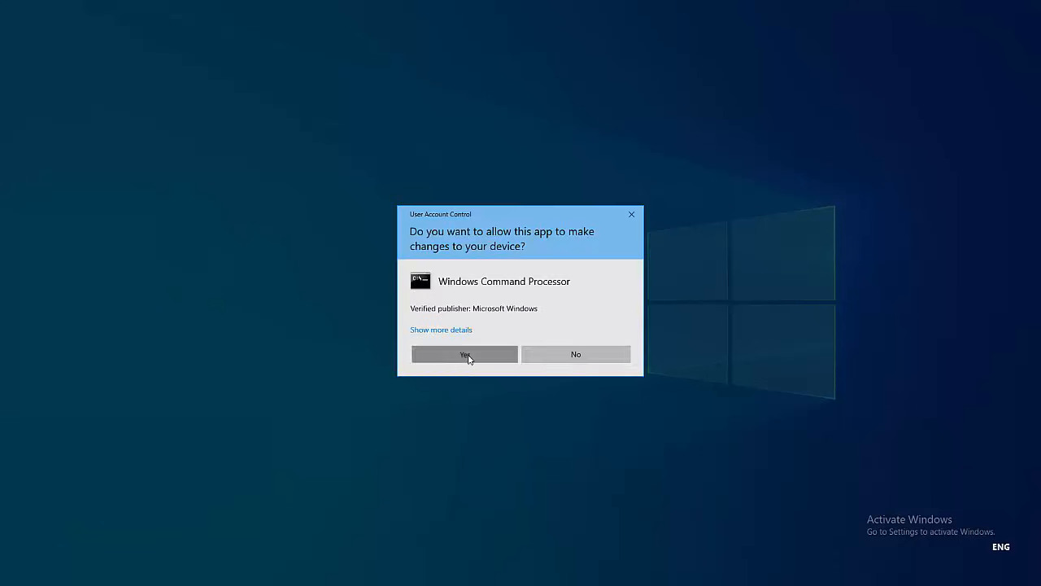
left_click(465, 355)
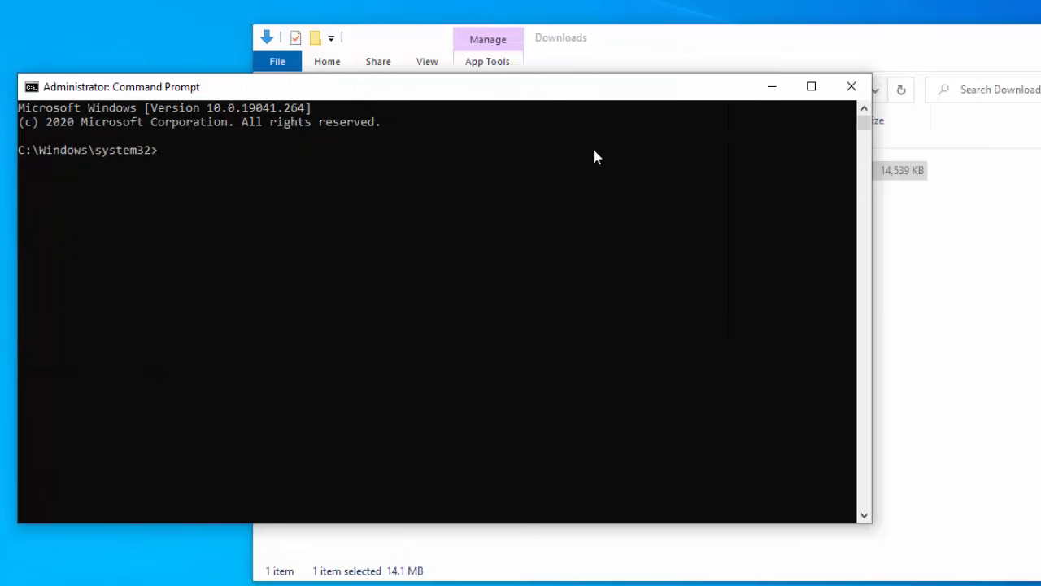
Copy the VC_redist.x64 installer from the Downloads folder
right_click(456, 171)
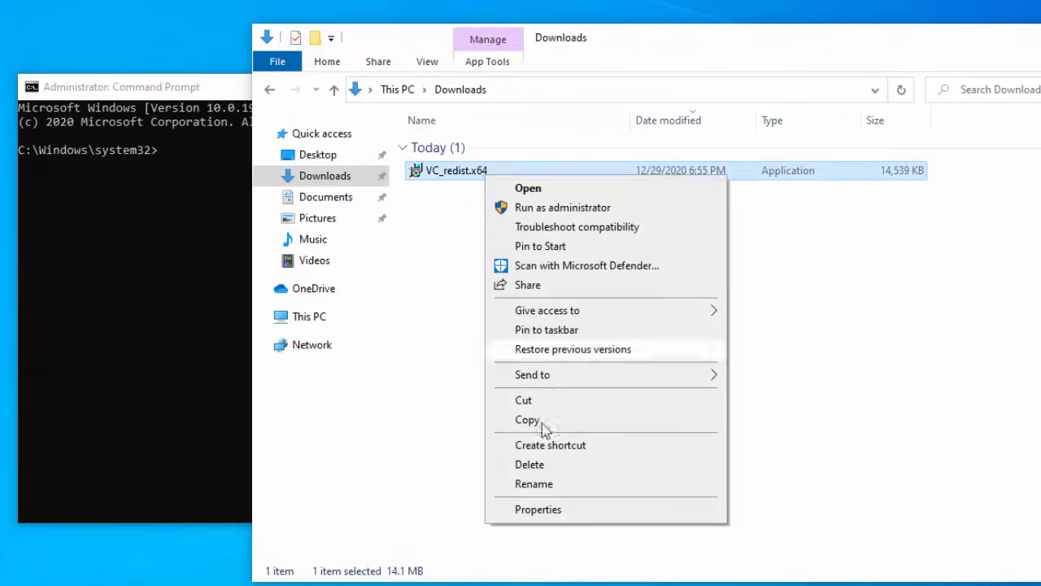
left_click(537, 508)
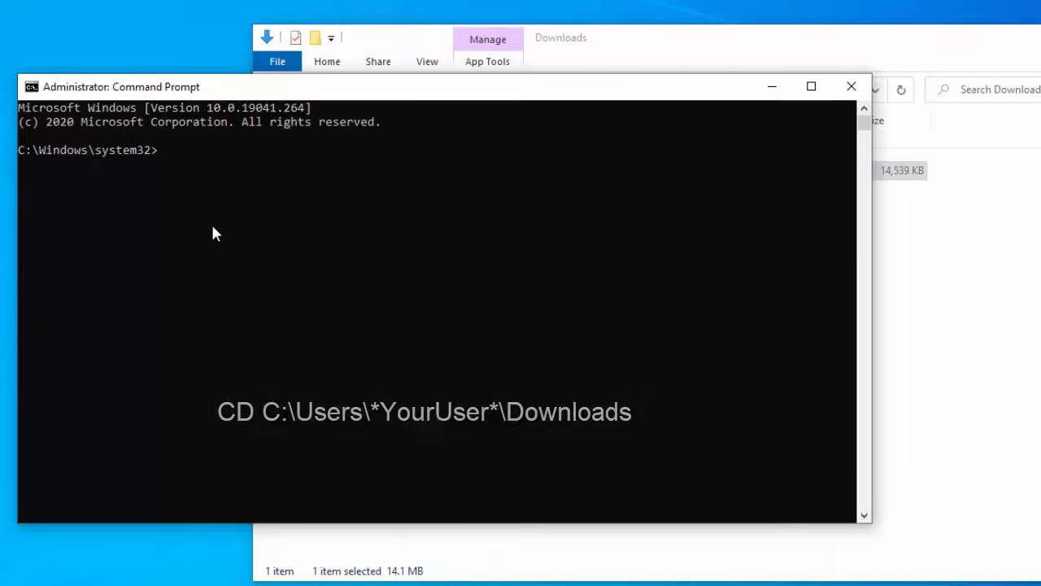
Change to C:\Users\CAPNAMANH\Downloads and enter VC_redist.x64.exe /uninstall
type("cd C:\\Users\\CAPNAMANH\\Downloads")
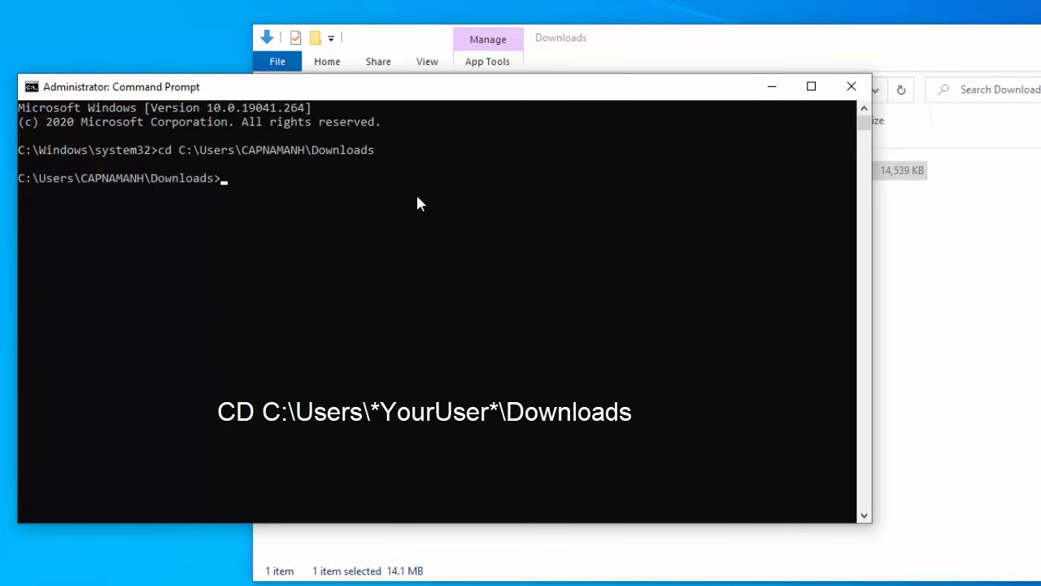
type("VC_redist.x64.exe /")
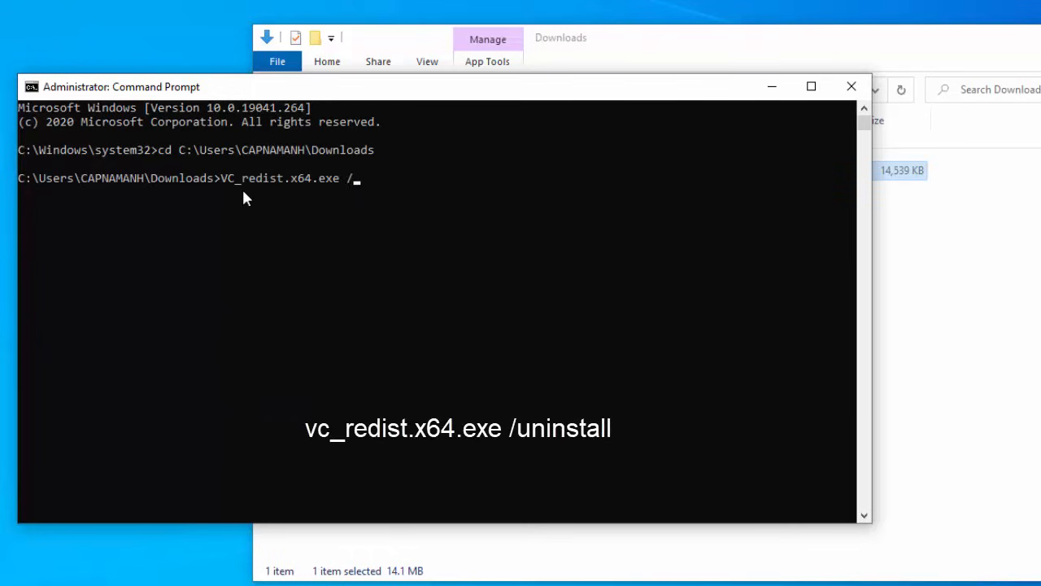
type("uninstall")
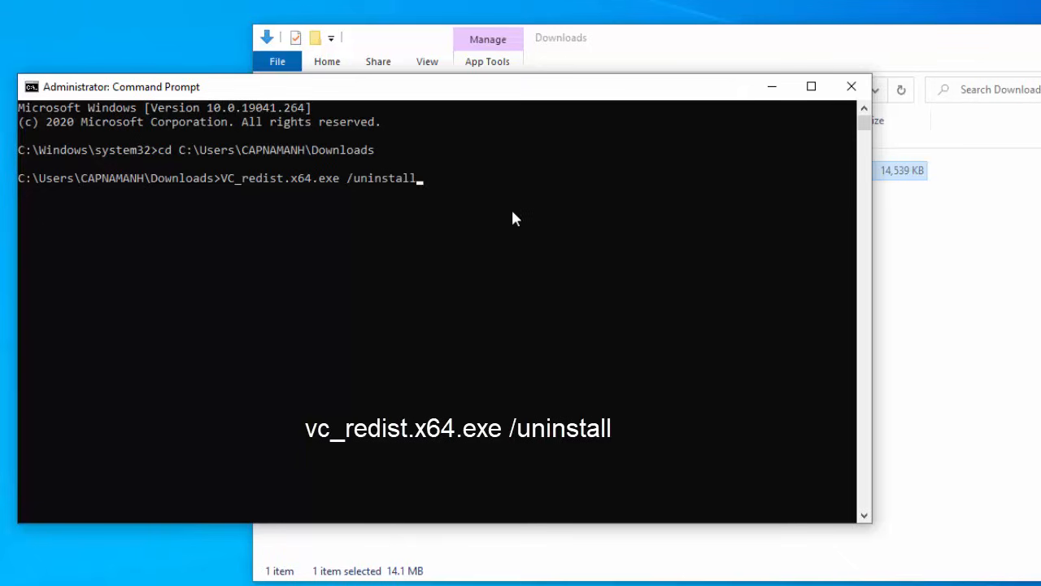
mouse_move(415, 215)
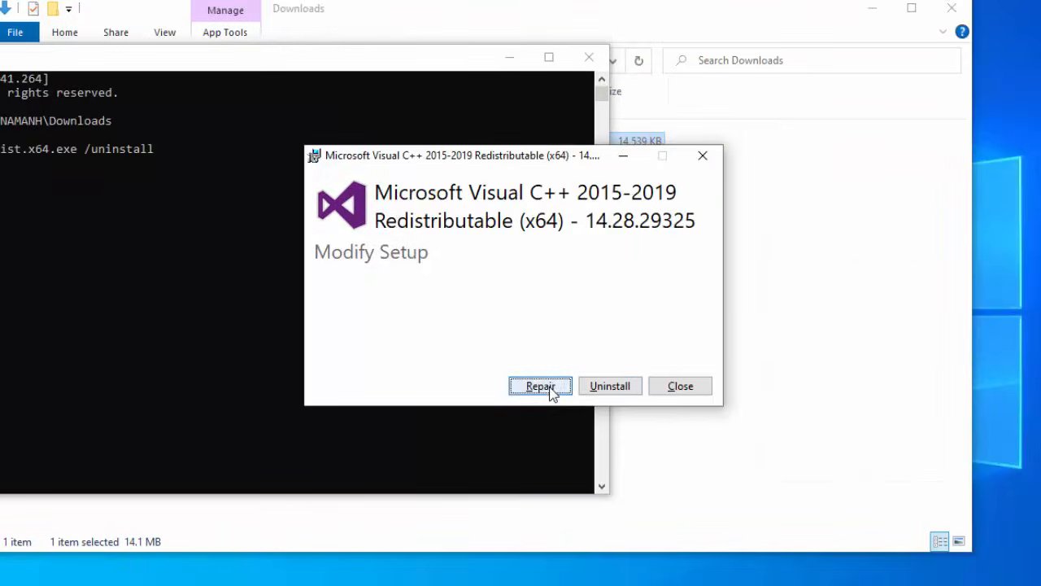
Repair the Visual C++ 2015-2019 x64 redistributable, then reach Windows Update via the 'update' search
left_click(540, 386)
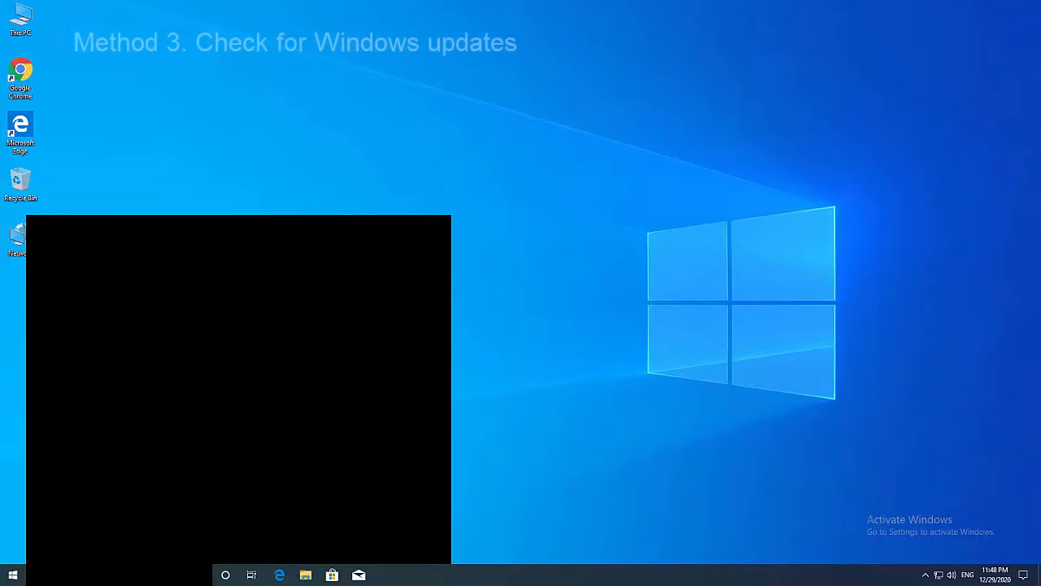
type("update")
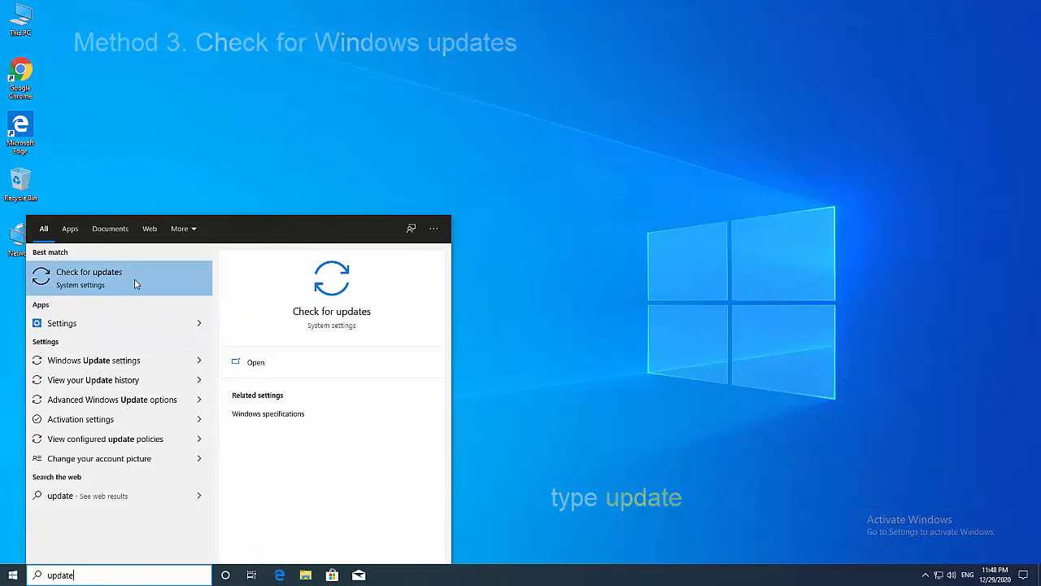
left_click(90, 277)
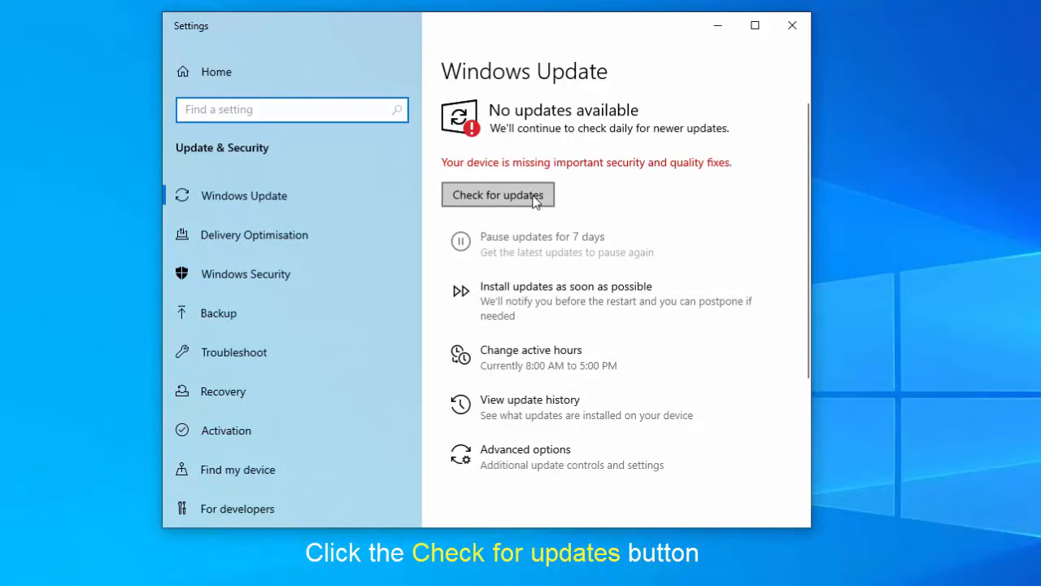
Have Windows Update begin checking for new updates
left_click(498, 195)
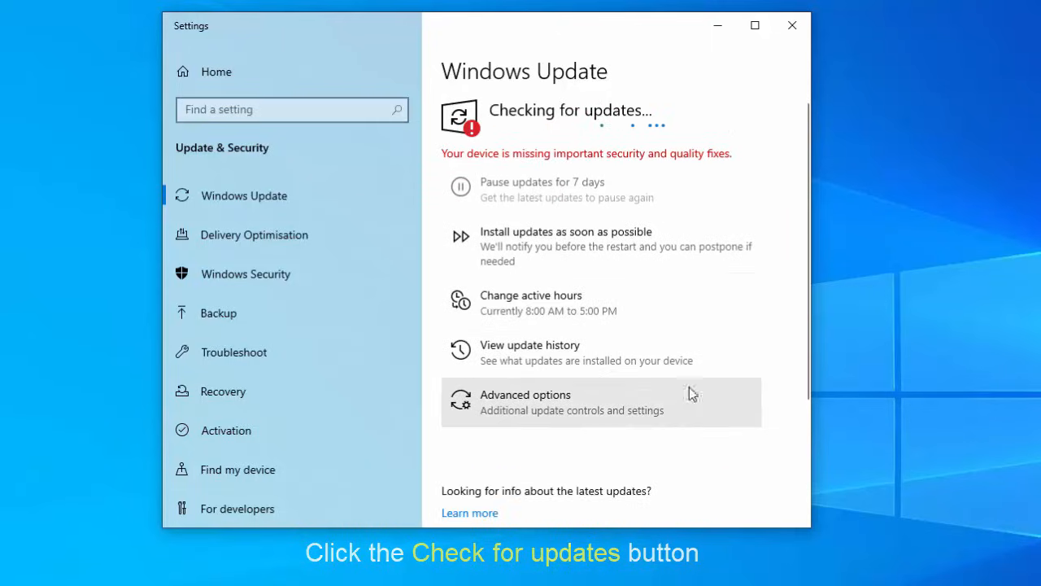
mouse_move(765, 466)
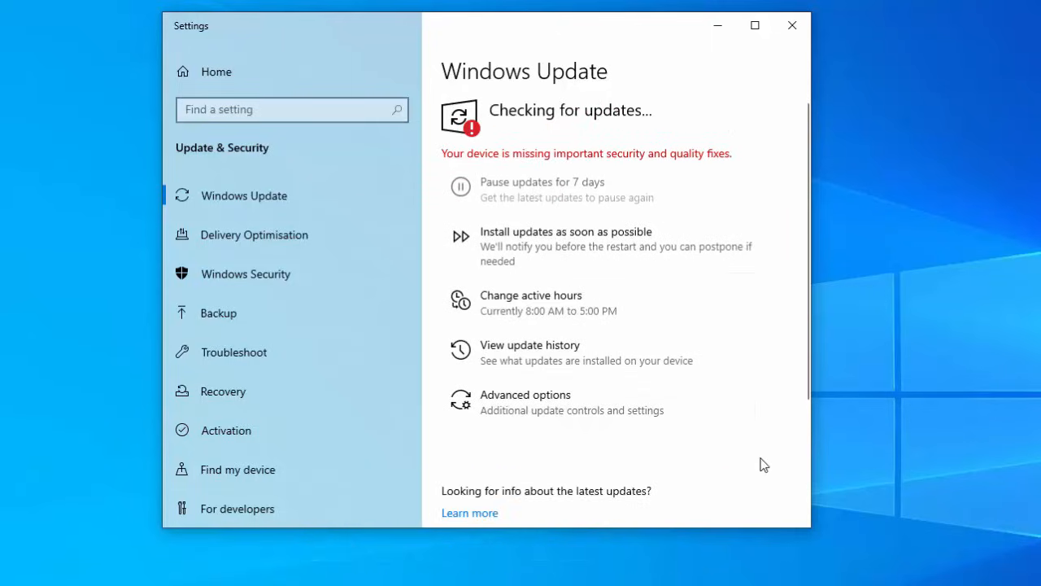